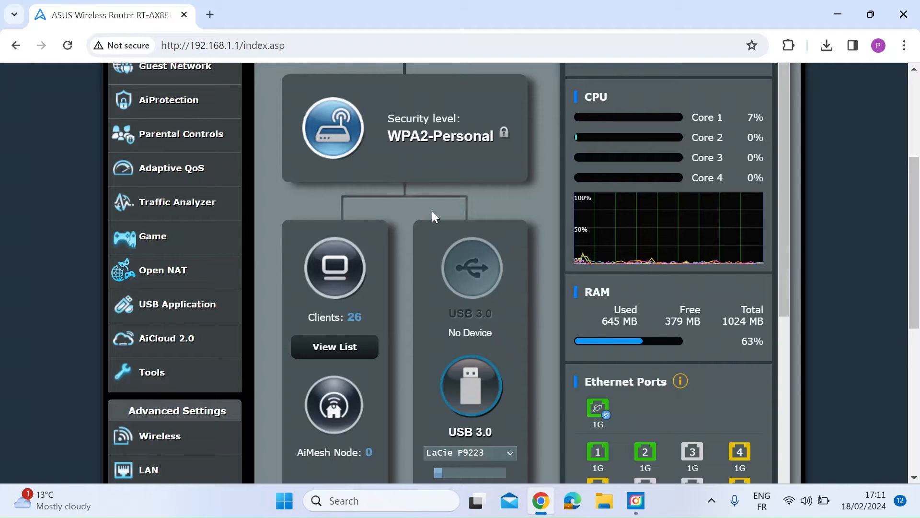
mouse_move(406, 300)
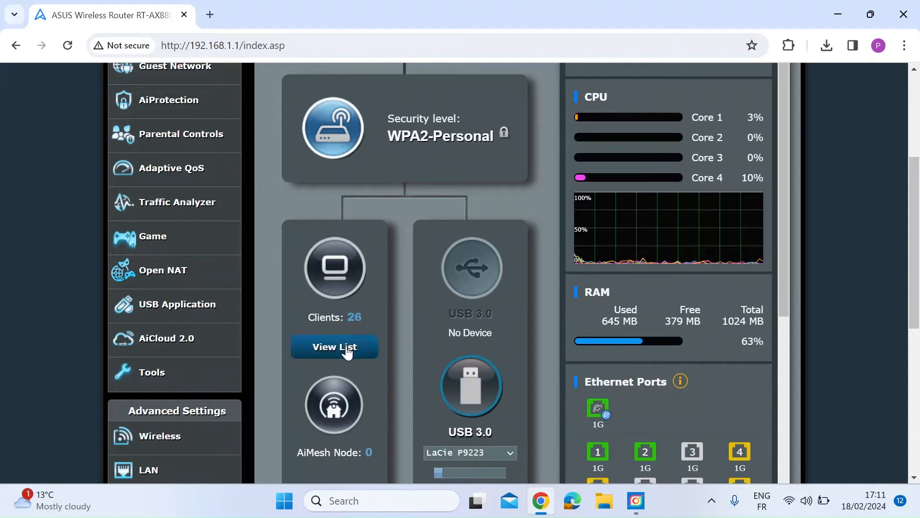
Rename the LX1PE client at 192.168.1.12 to Laptop from the connected clients list
click(334, 347)
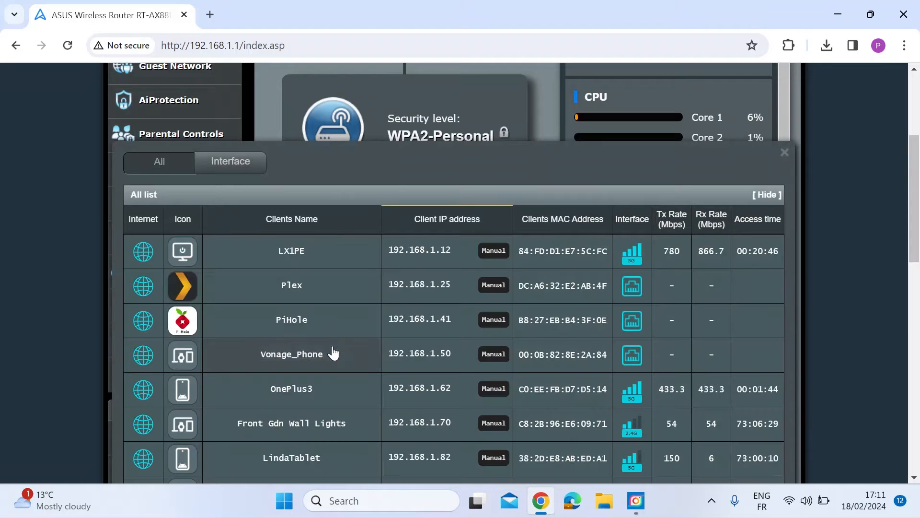
scroll(down, 3)
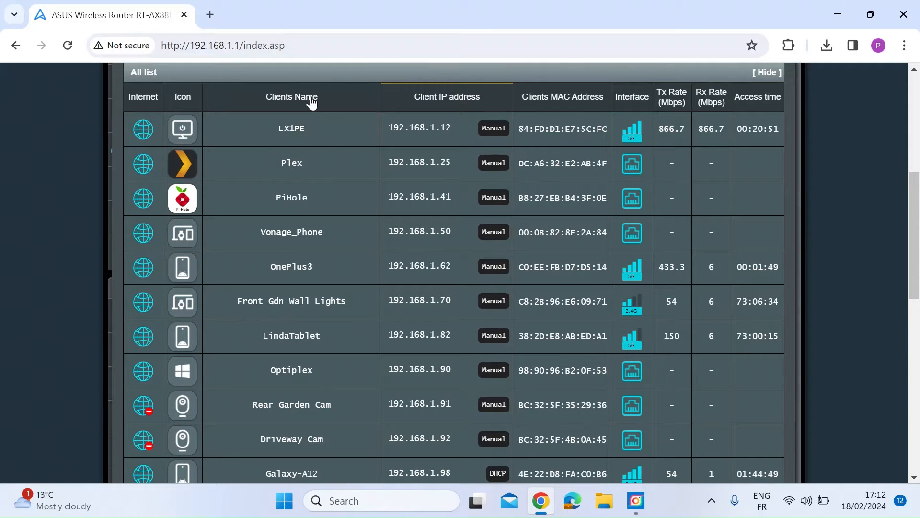
mouse_move(291, 136)
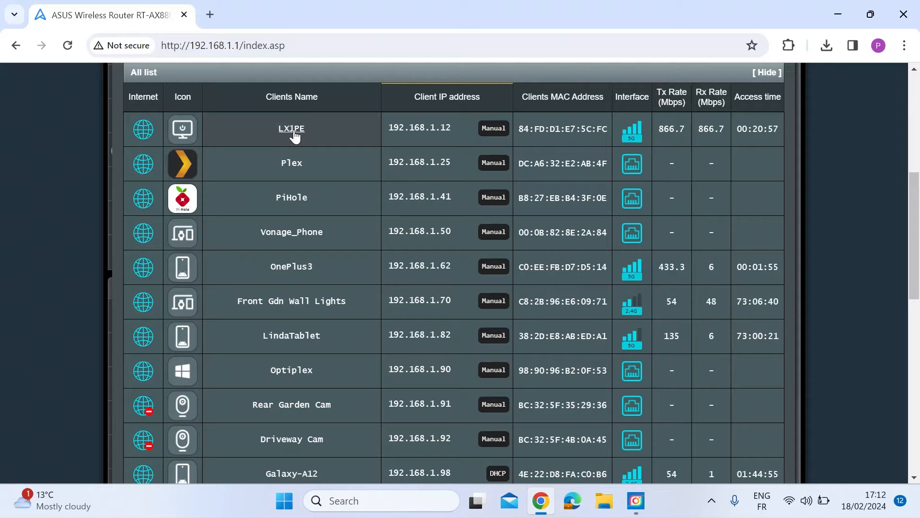
click(290, 128)
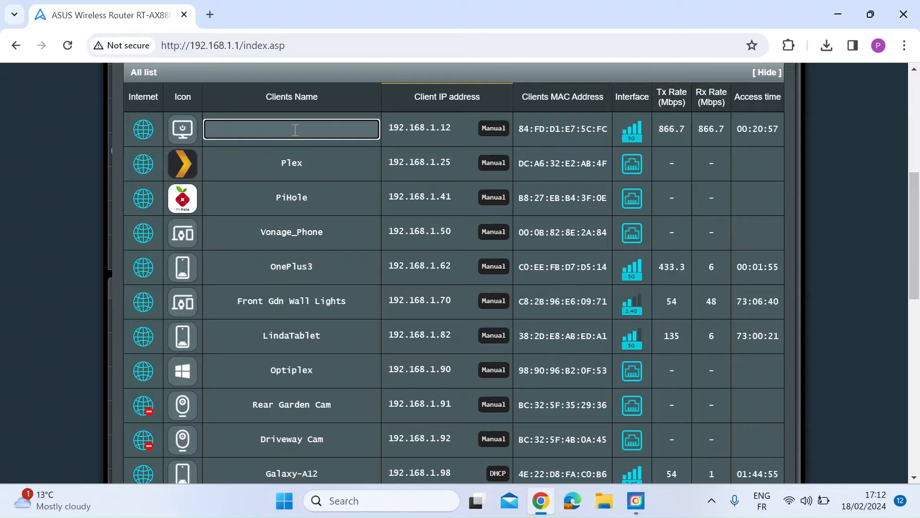
text(Laptop)
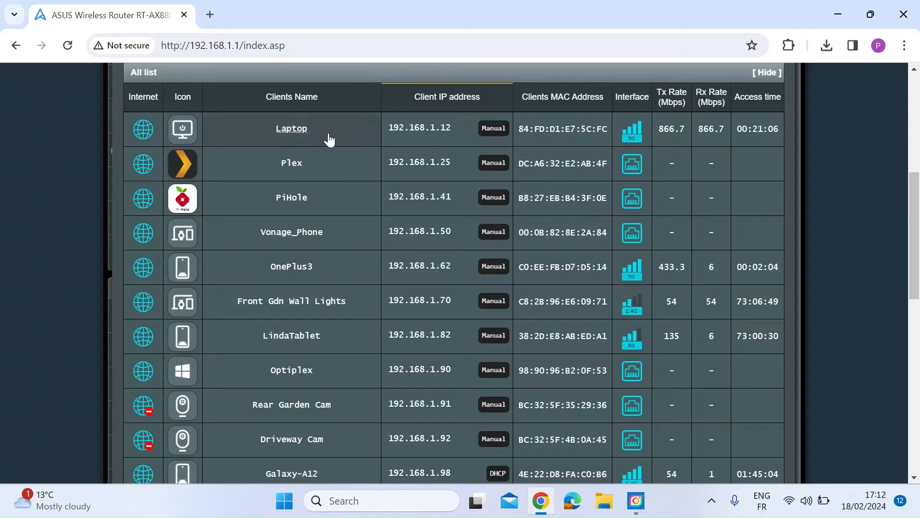
mouse_move(194, 131)
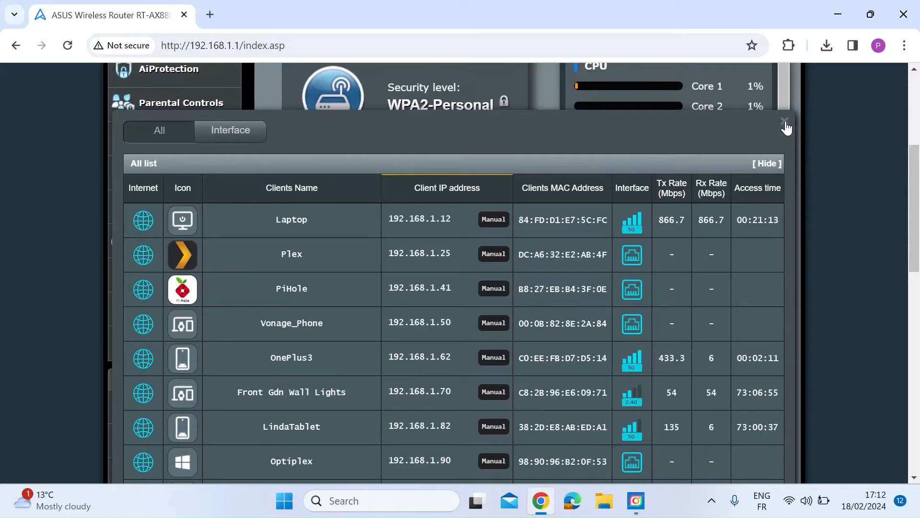
Go to LAN > DHCP Server and scroll to the Manually Assigned IP list where Laptop holds 192.168.1.12
scroll(down, 3)
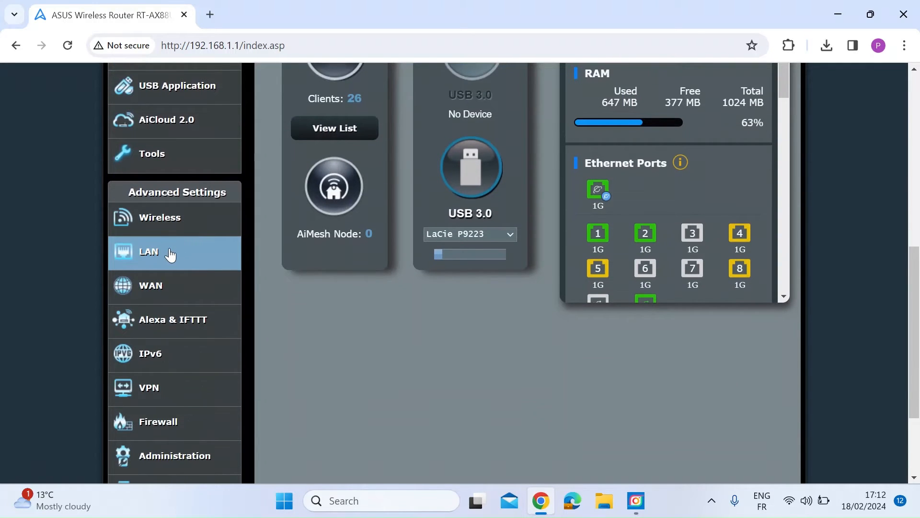
click(149, 251)
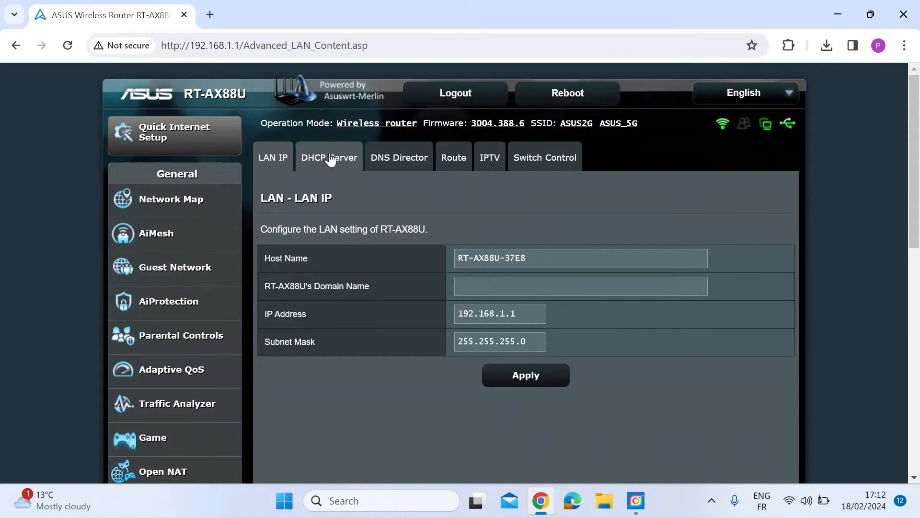
click(329, 157)
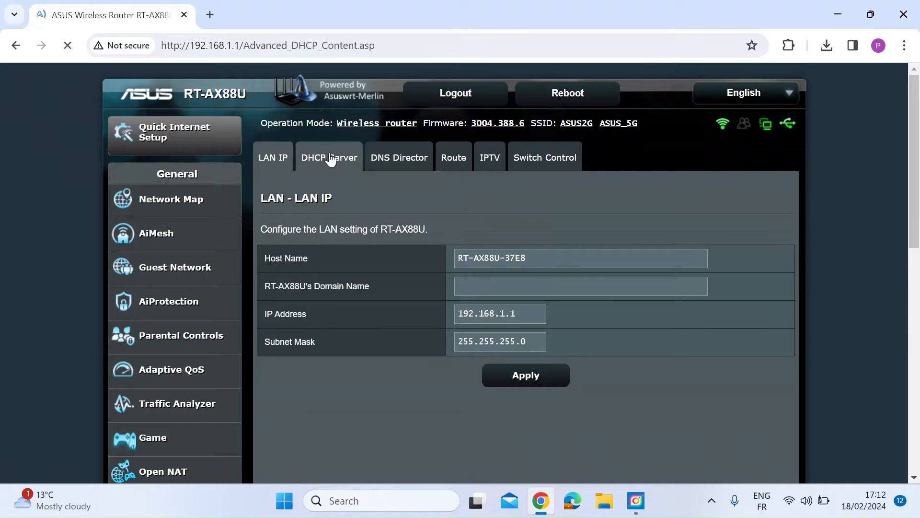
click(329, 156)
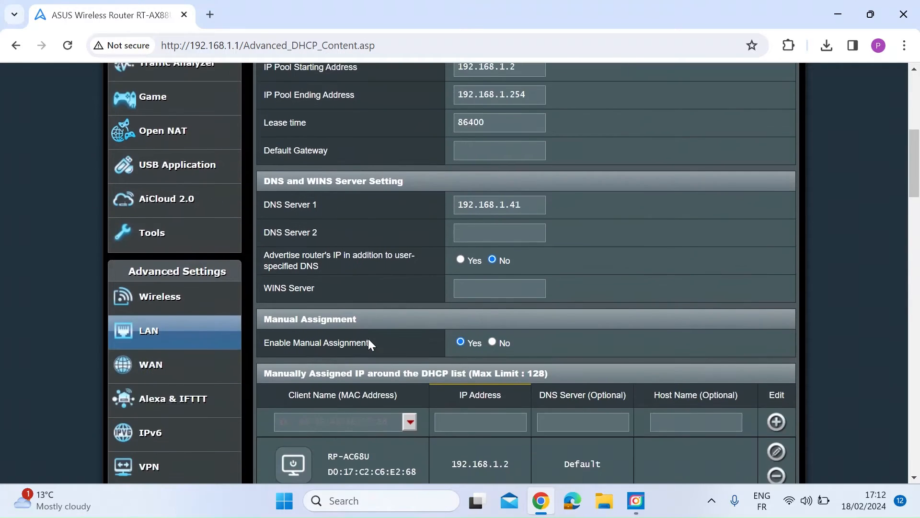
scroll(down, 3)
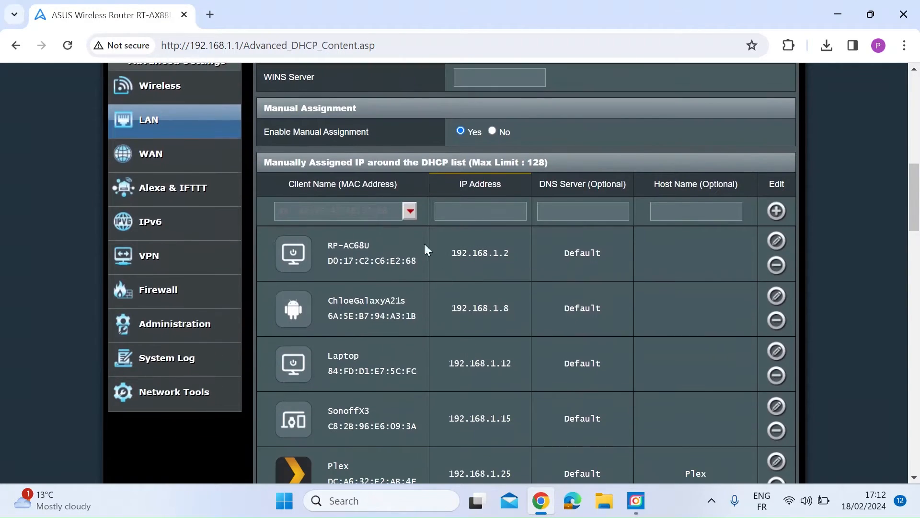
scroll(down, 3)
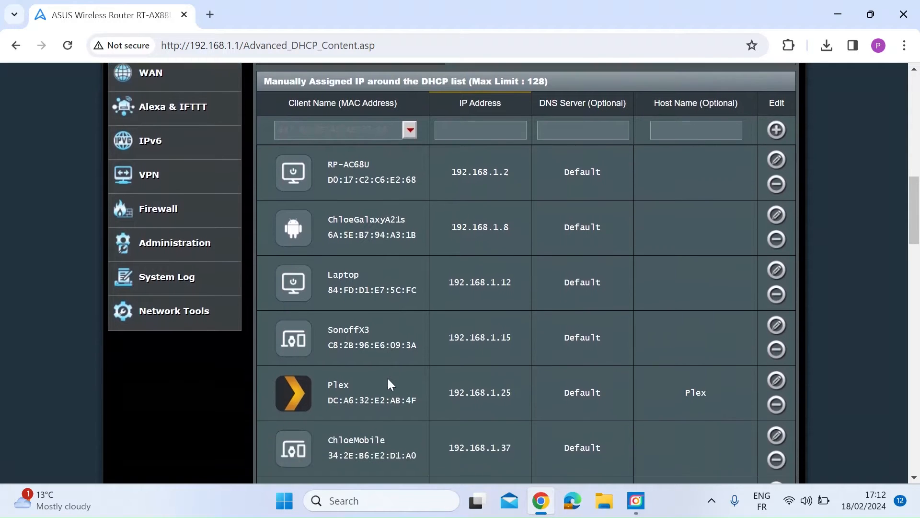
scroll(down, 3)
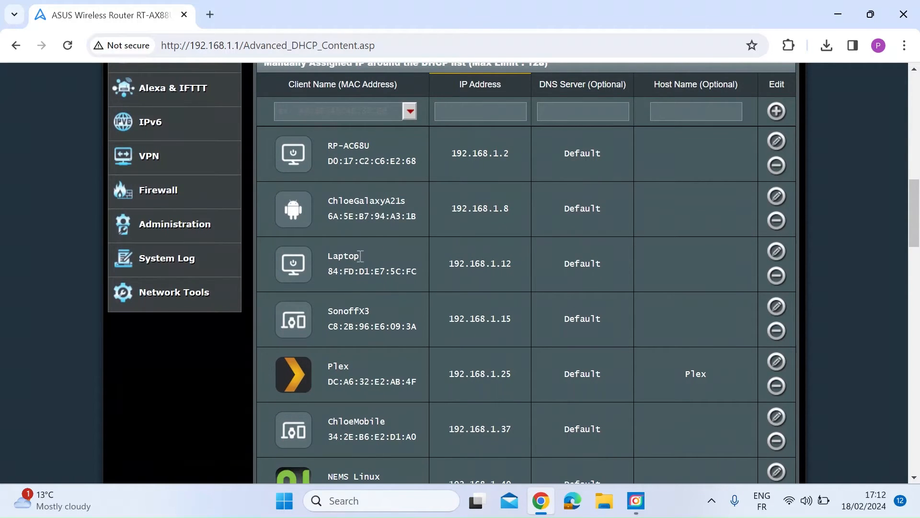
mouse_move(406, 258)
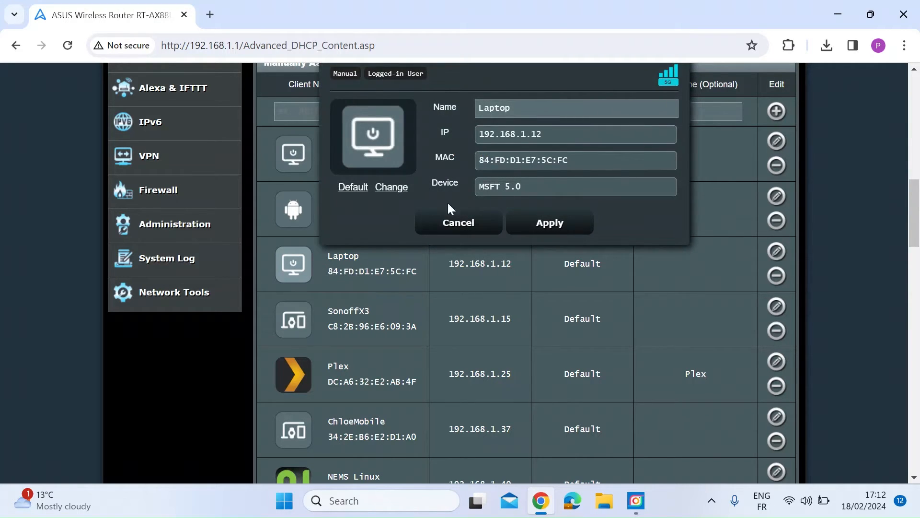
Browse the built-in icon choices for the Laptop client
click(391, 187)
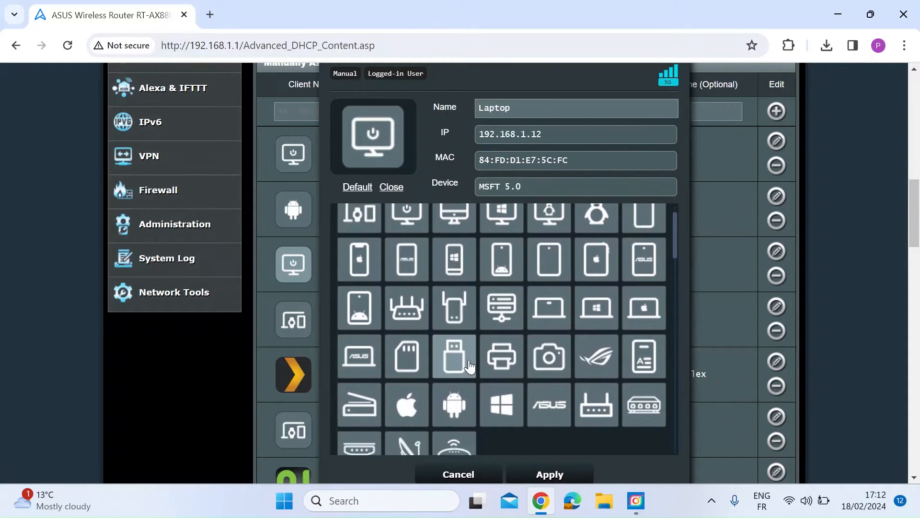
scroll(down, 3)
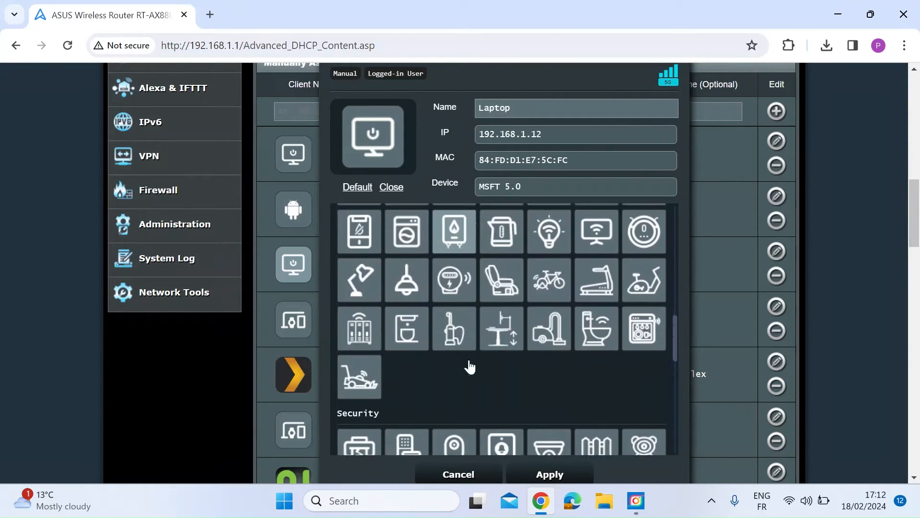
scroll(down, 3)
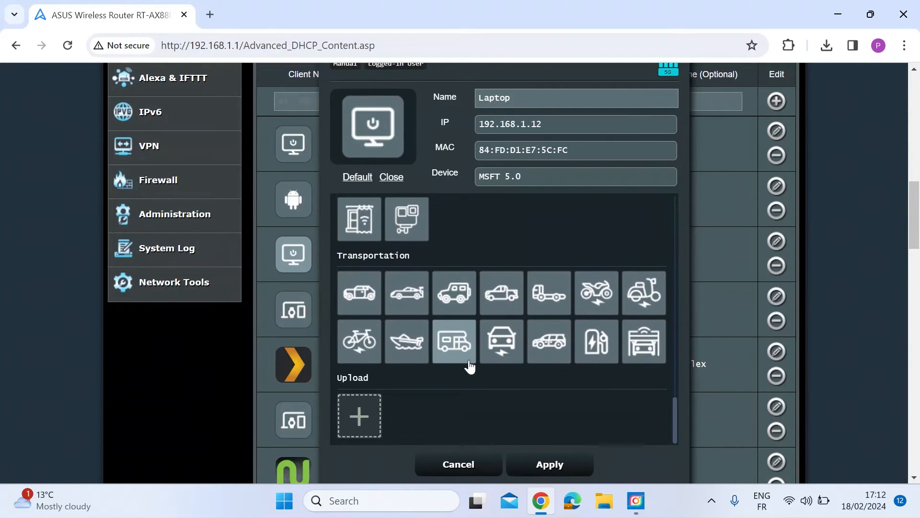
scroll(down, 3)
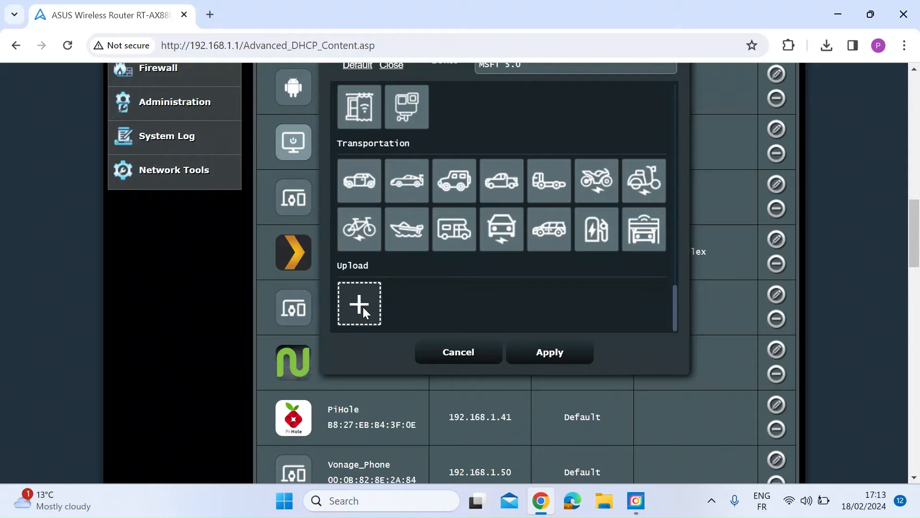
Upload the IBM.png image as the Laptop client's custom icon
click(359, 303)
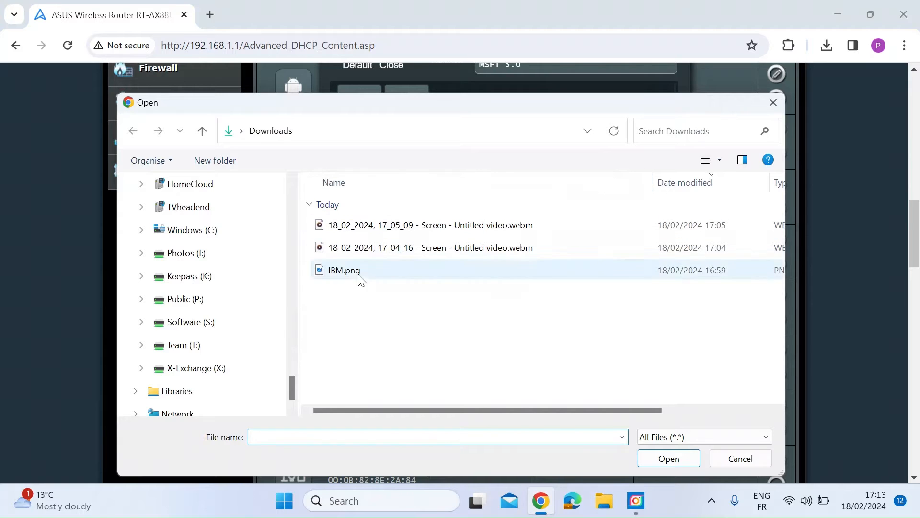
click(344, 270)
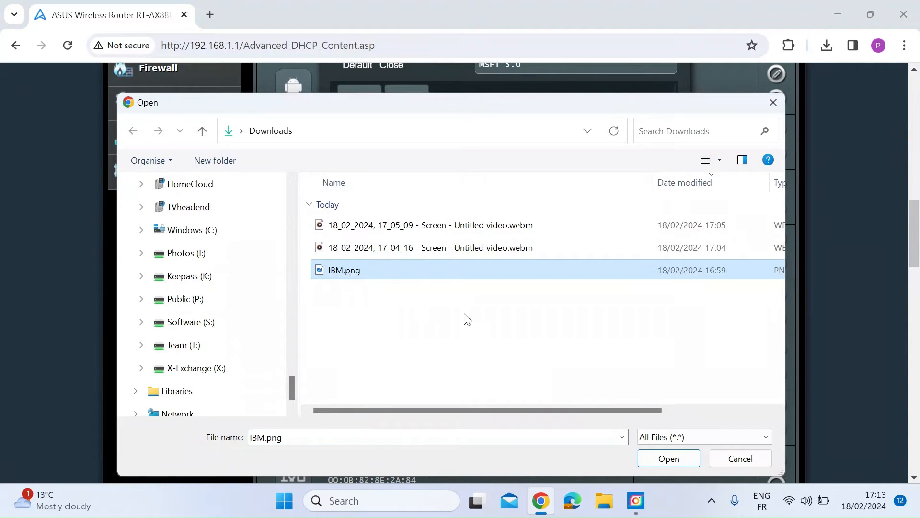
click(669, 457)
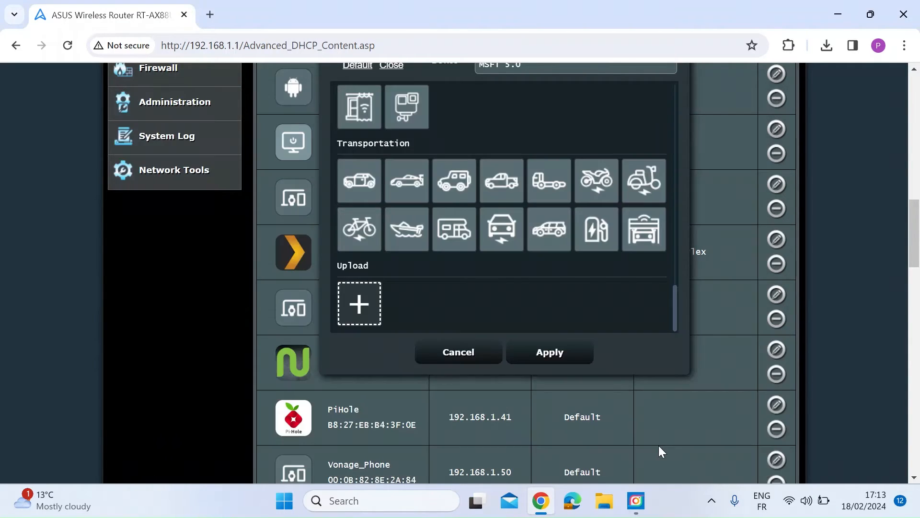
mouse_move(684, 245)
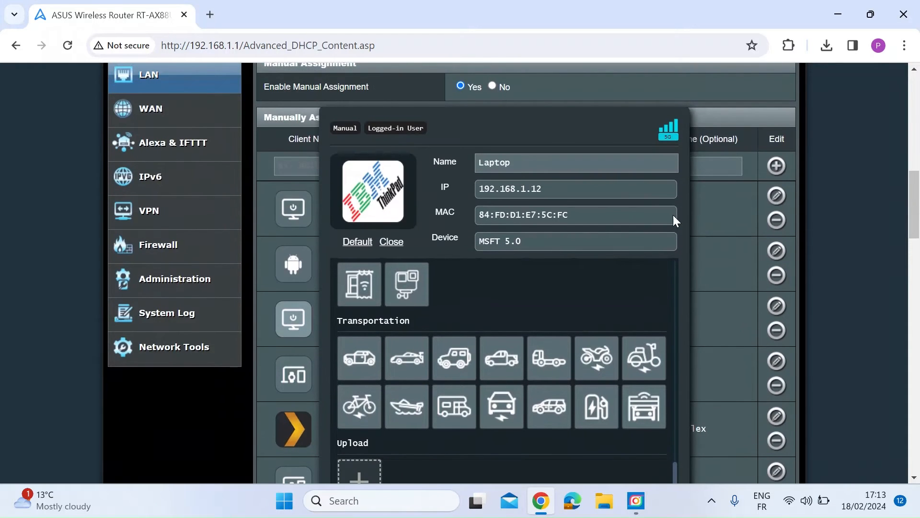
mouse_move(402, 209)
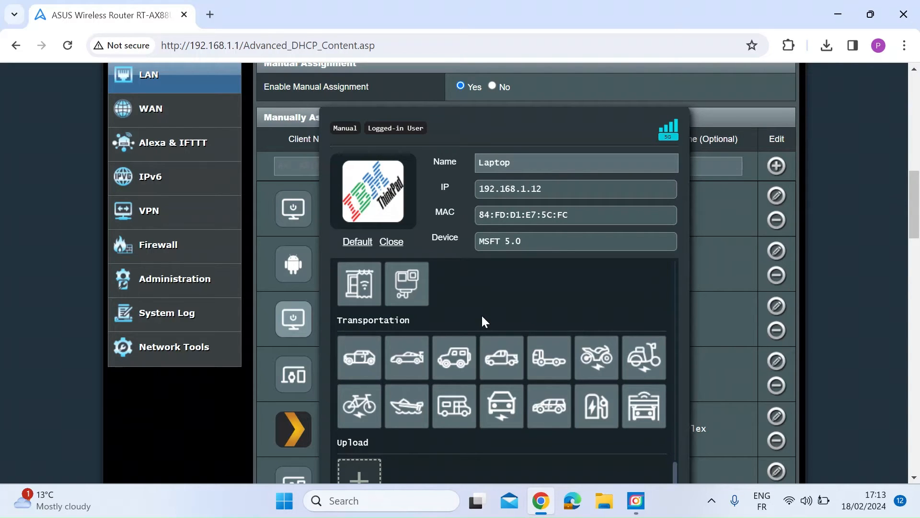
scroll(down, 3)
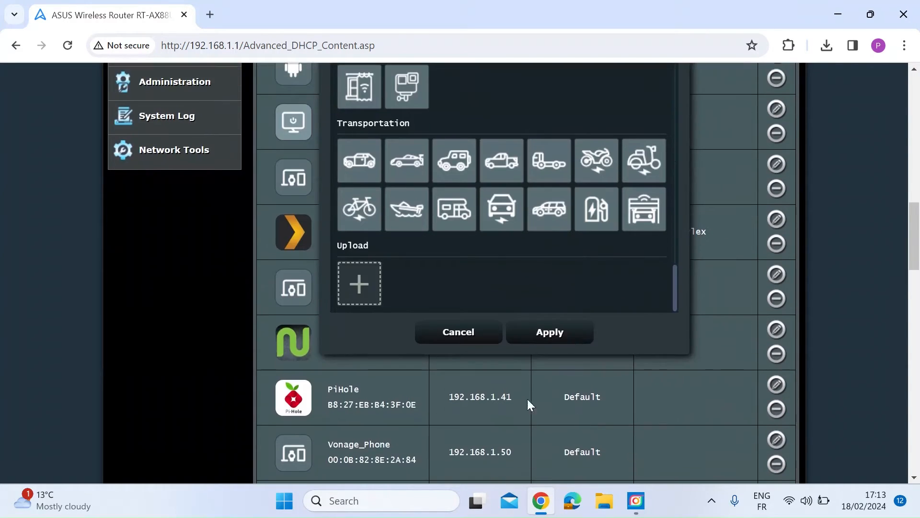
Apply the new icon and confirm Laptop shows the ThinkPad logo in the client list
click(550, 332)
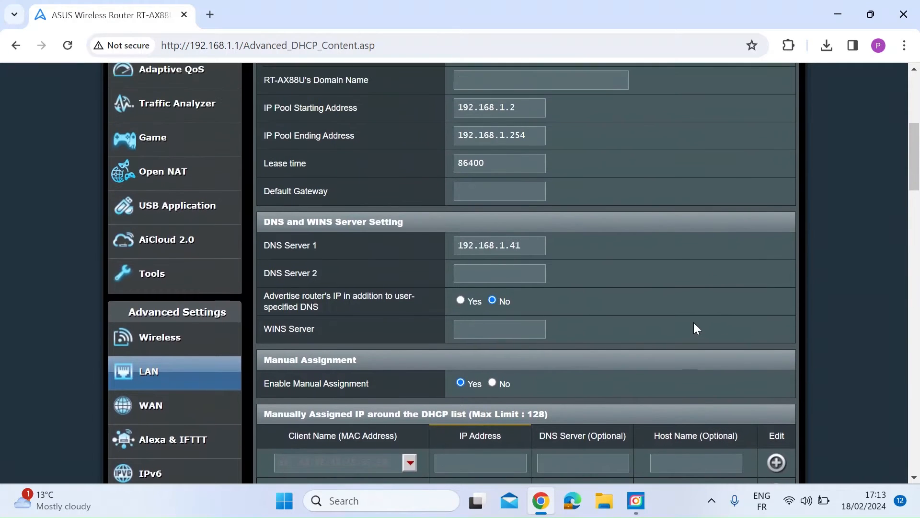
scroll(up, 3)
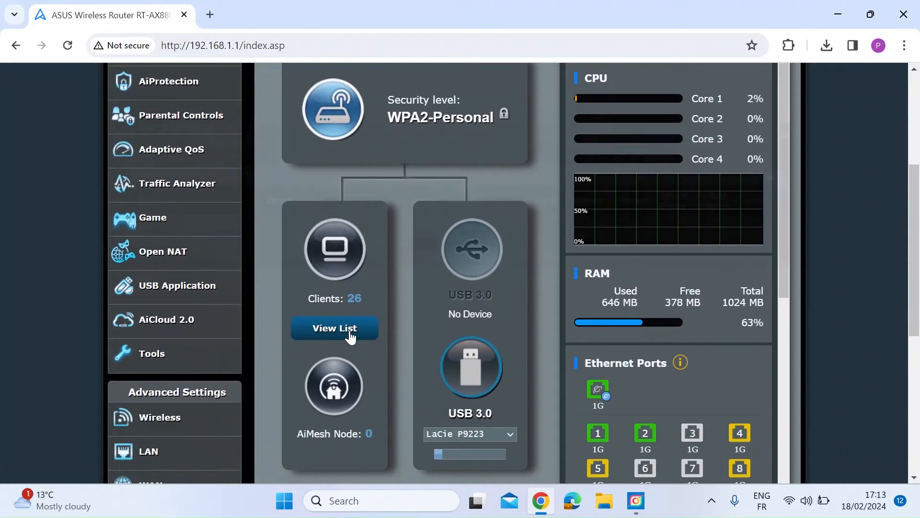
click(334, 327)
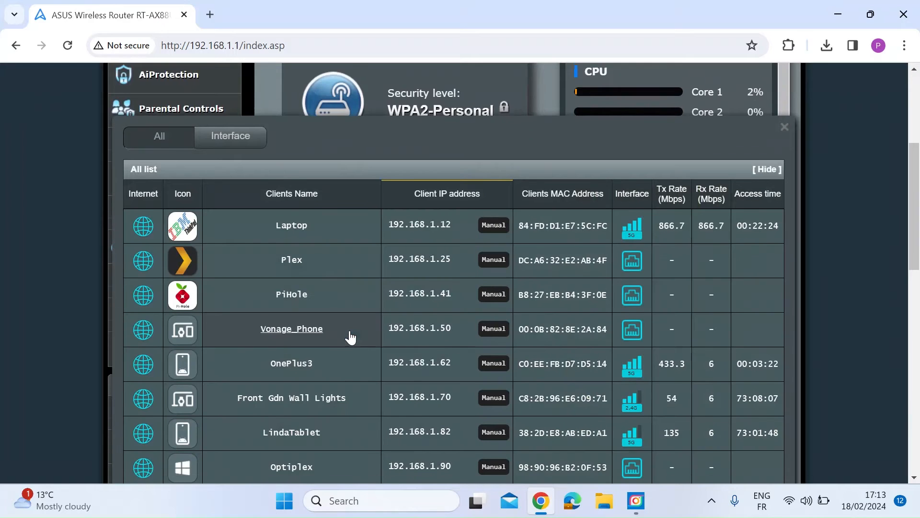
scroll(down, 3)
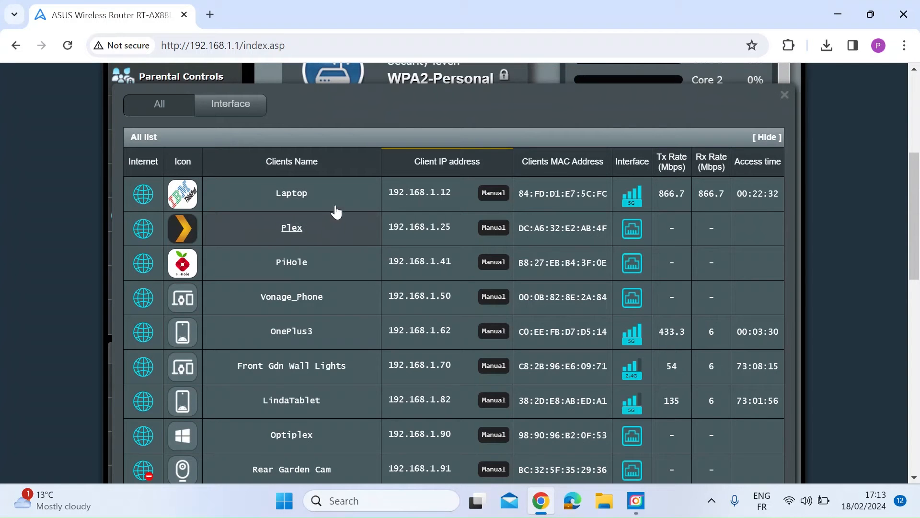
scroll(down, 3)
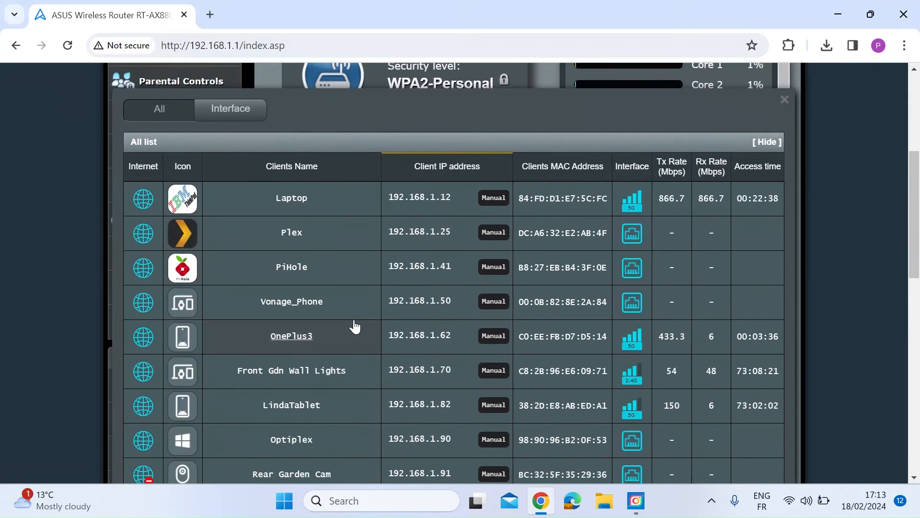
In the ASUS Router app, open the LX1PE device's details from the Devices list
click(784, 99)
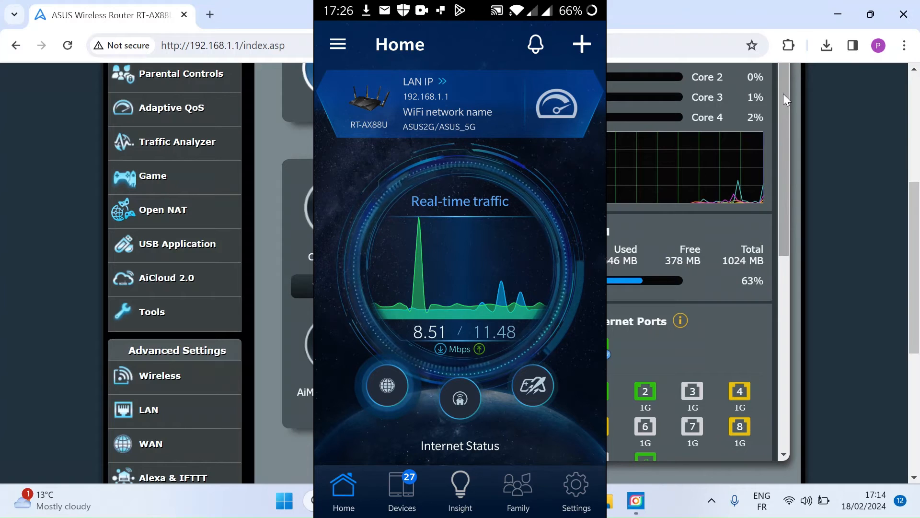
click(402, 485)
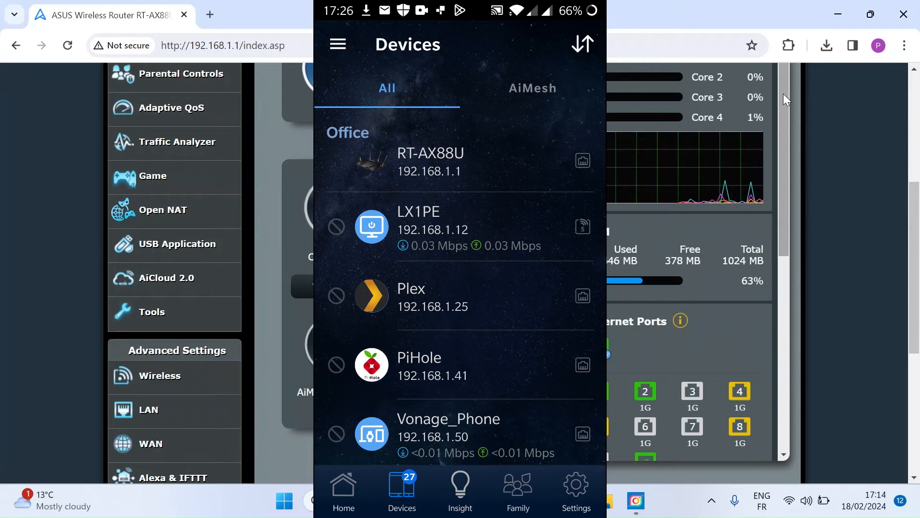
click(418, 219)
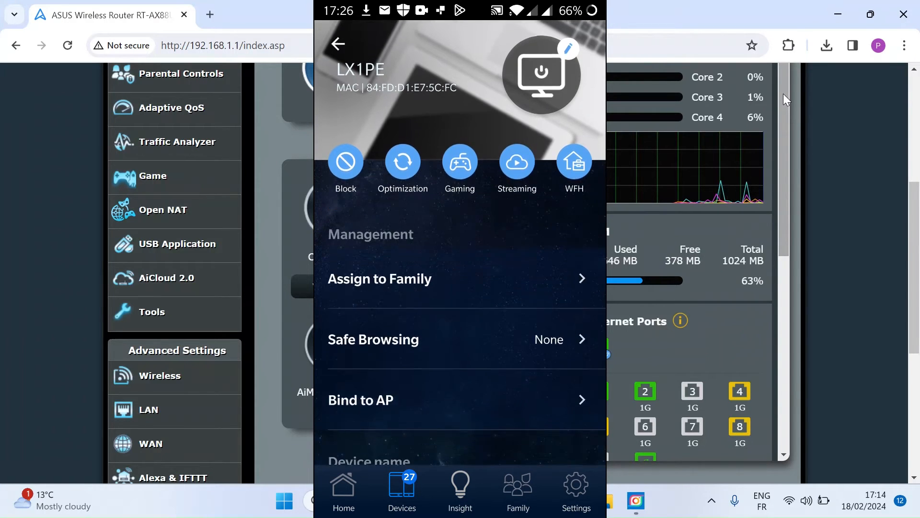
scroll(down, 3)
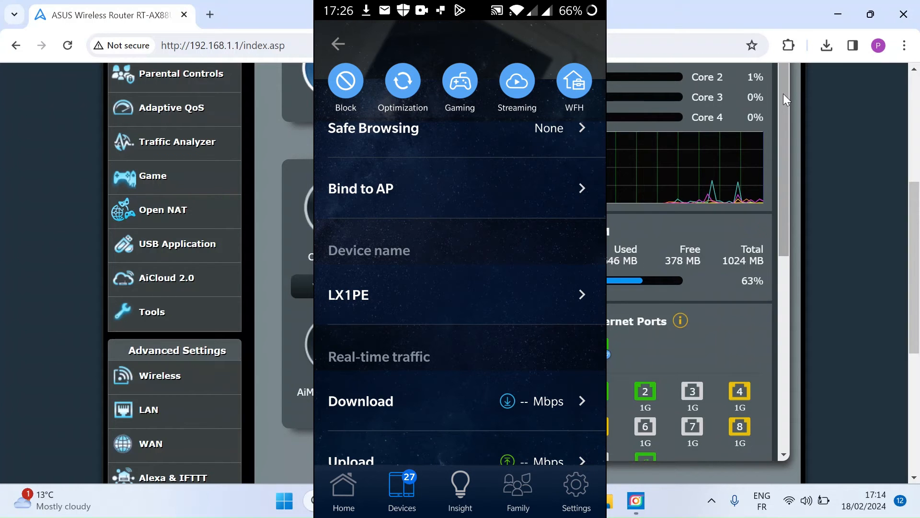
Change the device name from LX1PE to MyLaptop and confirm it
click(349, 295)
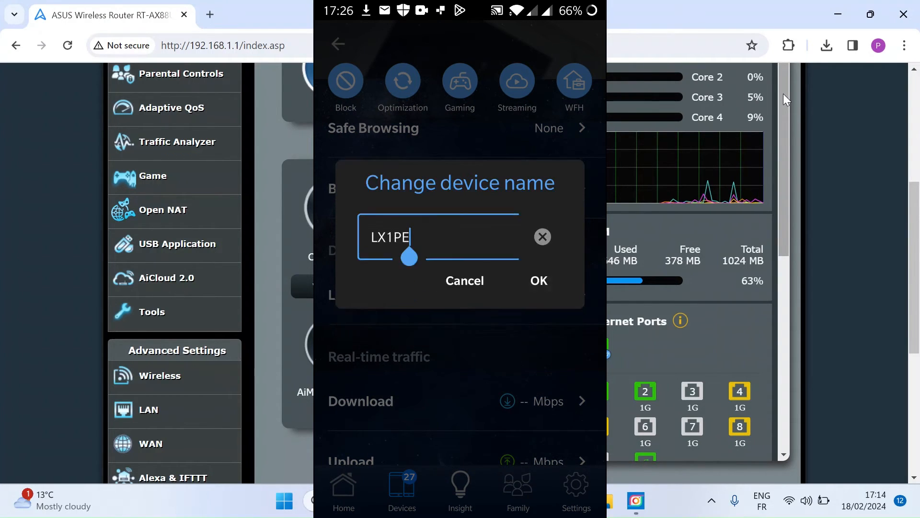
click(542, 236)
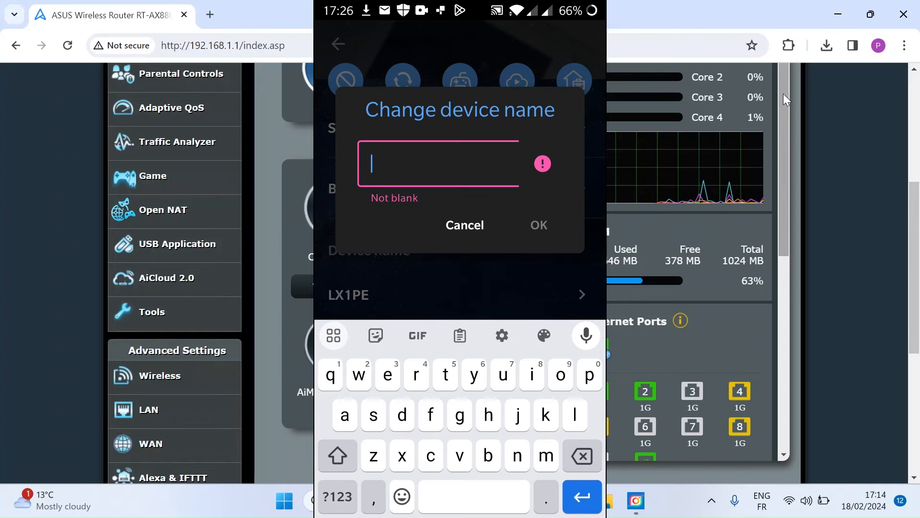
text(My)
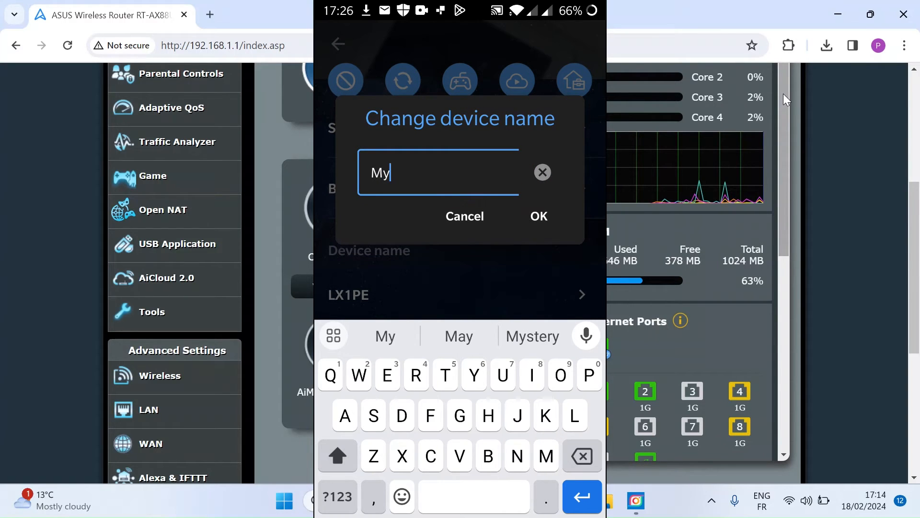
text(Laptop)
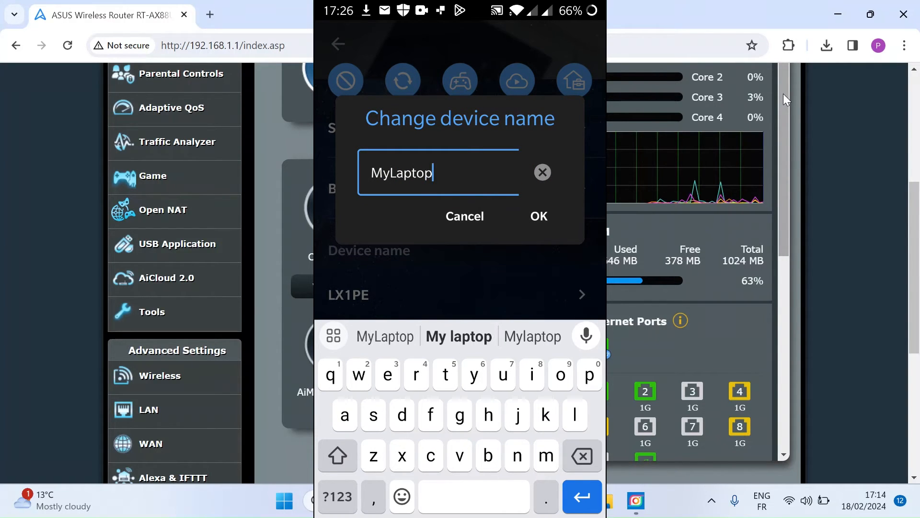
click(538, 216)
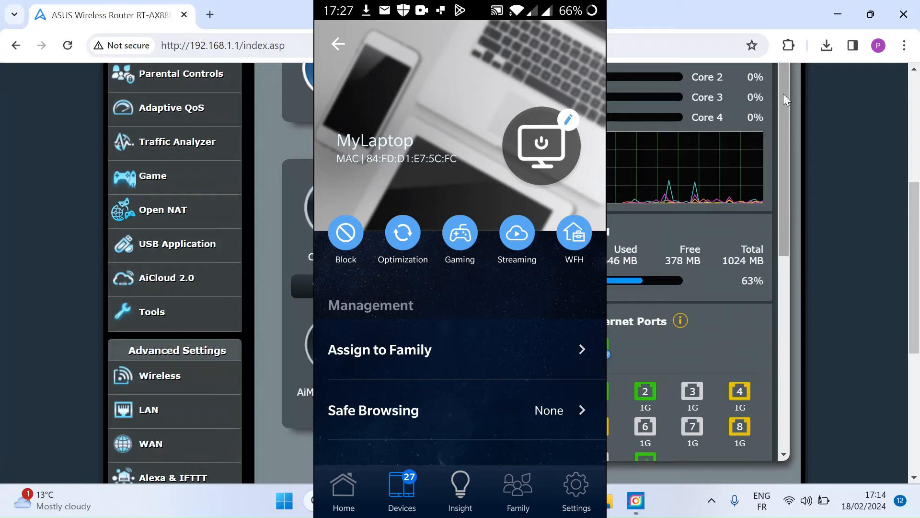
Choose the IBM ThinkPad photo, crop it and apply it as MyLaptop's icon
click(571, 119)
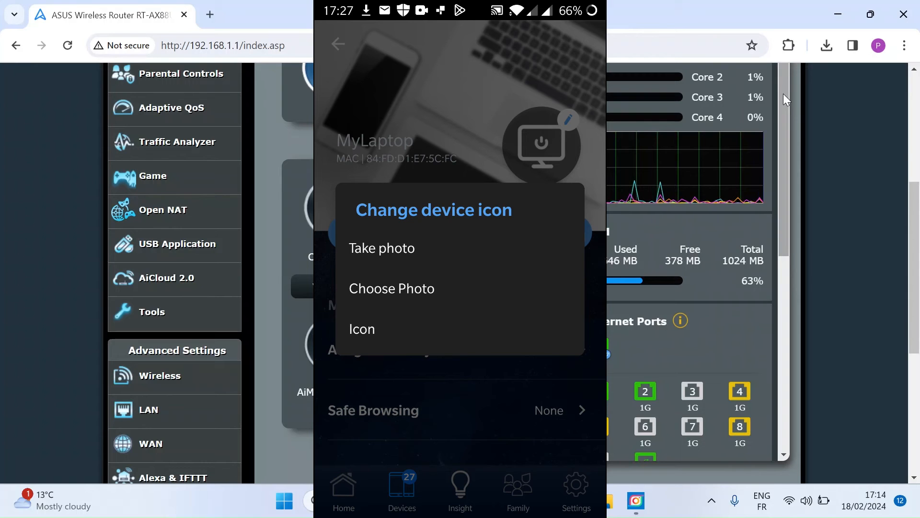
click(392, 288)
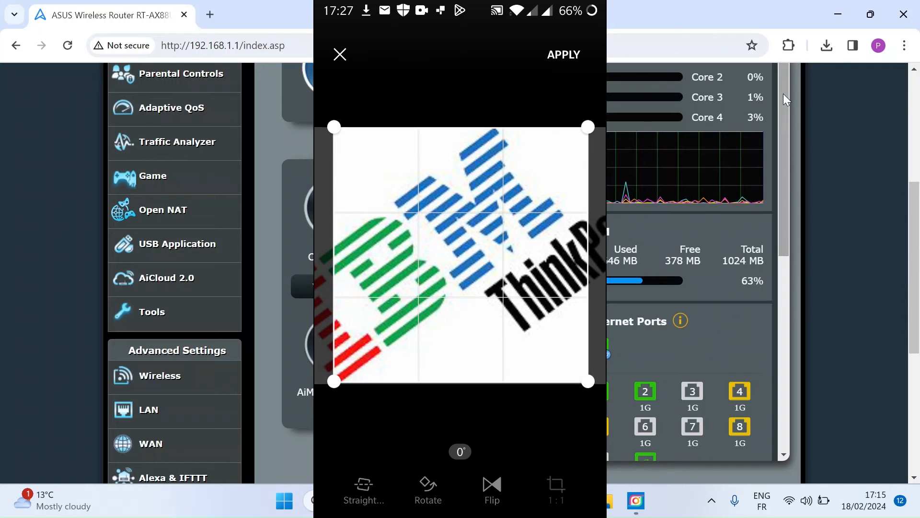
click(564, 55)
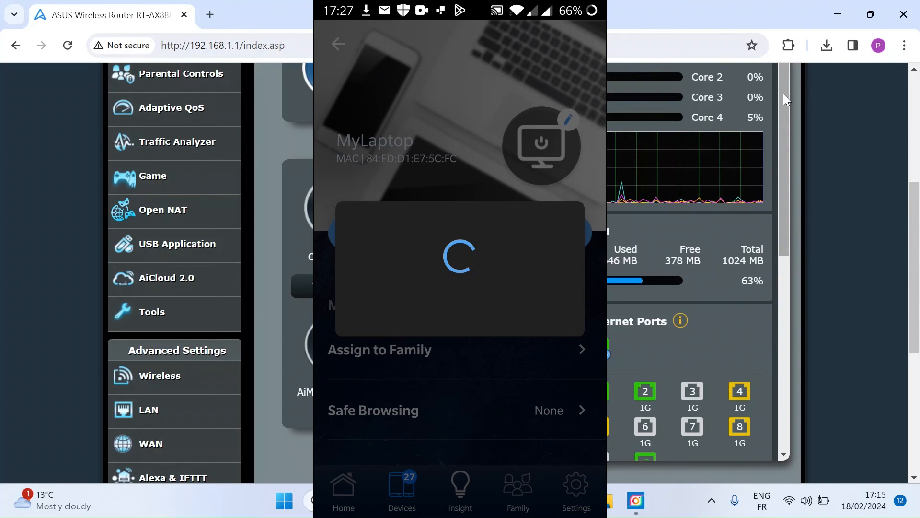